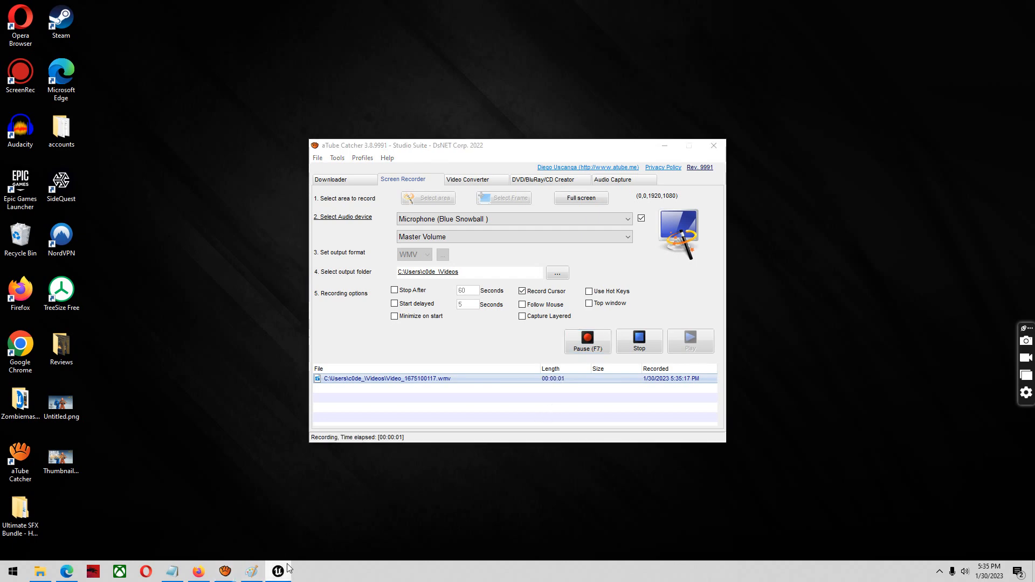
Step: Bring the Unreal editor with the Overview_Meshes level to the front
click(278, 572)
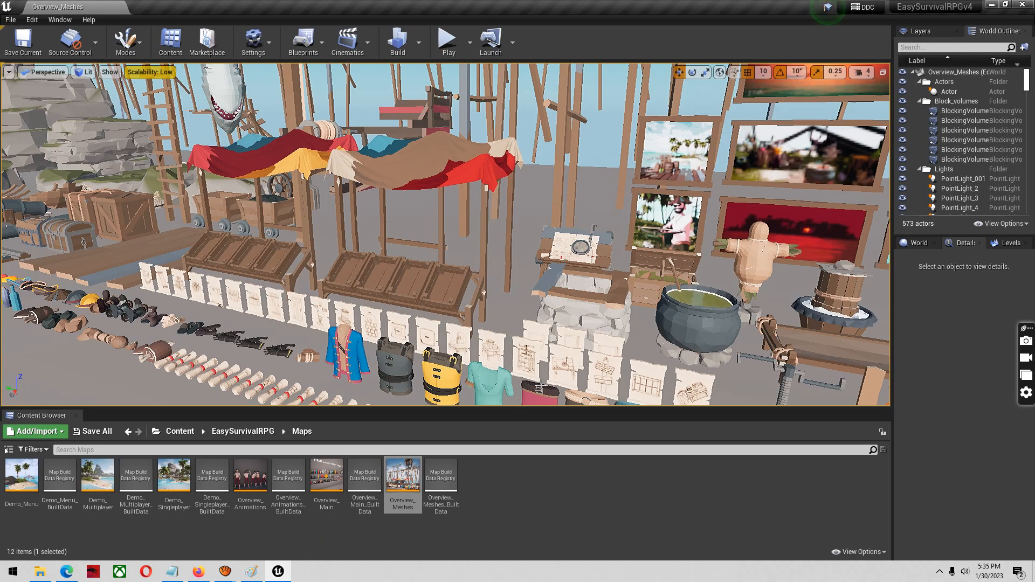
mouse_move(32, 20)
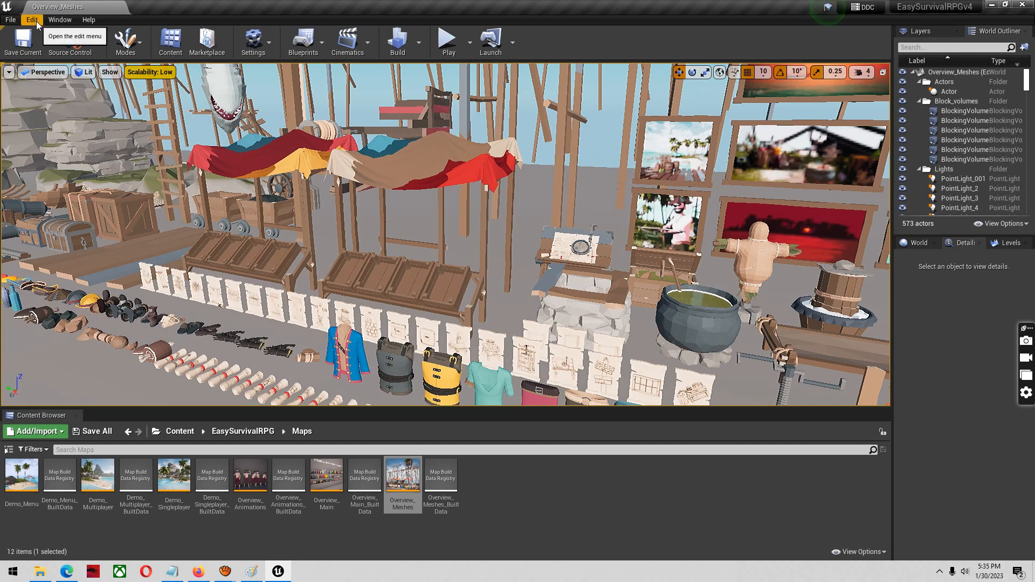
Step: Enable the Polygon Editing beta plugin from Edit > Plugins and confirm the warning
click(32, 20)
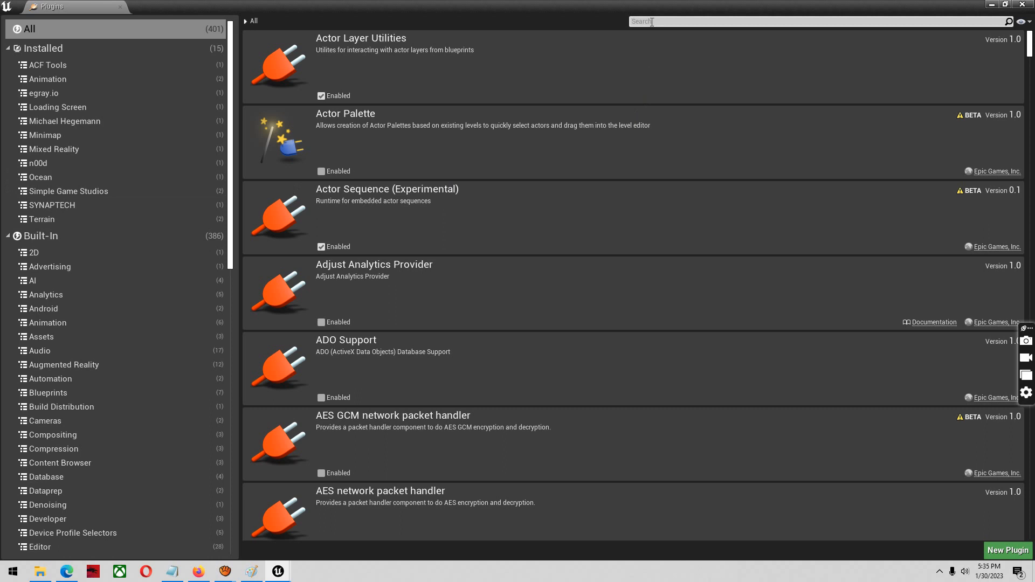
text(polygo)
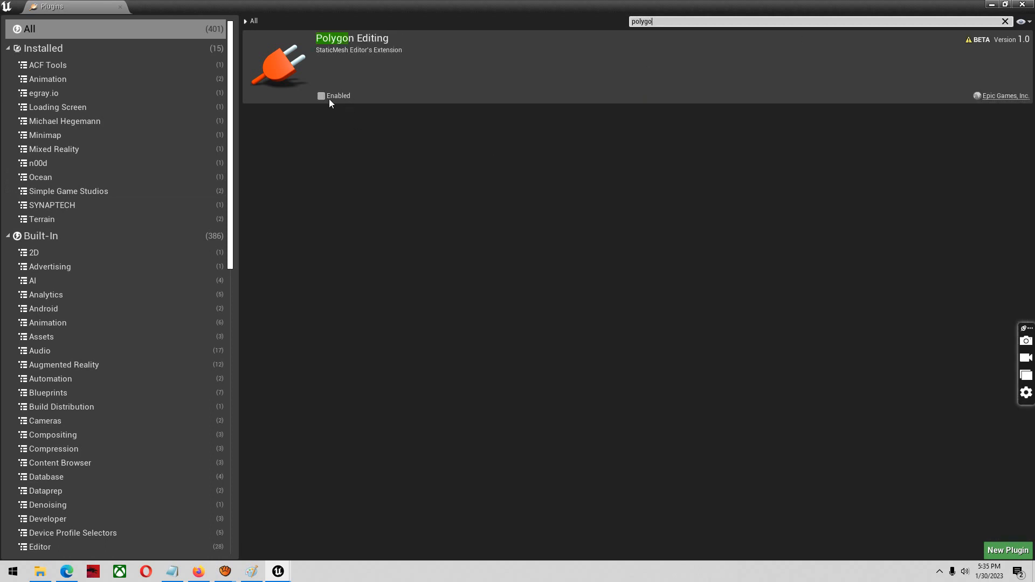
click(321, 95)
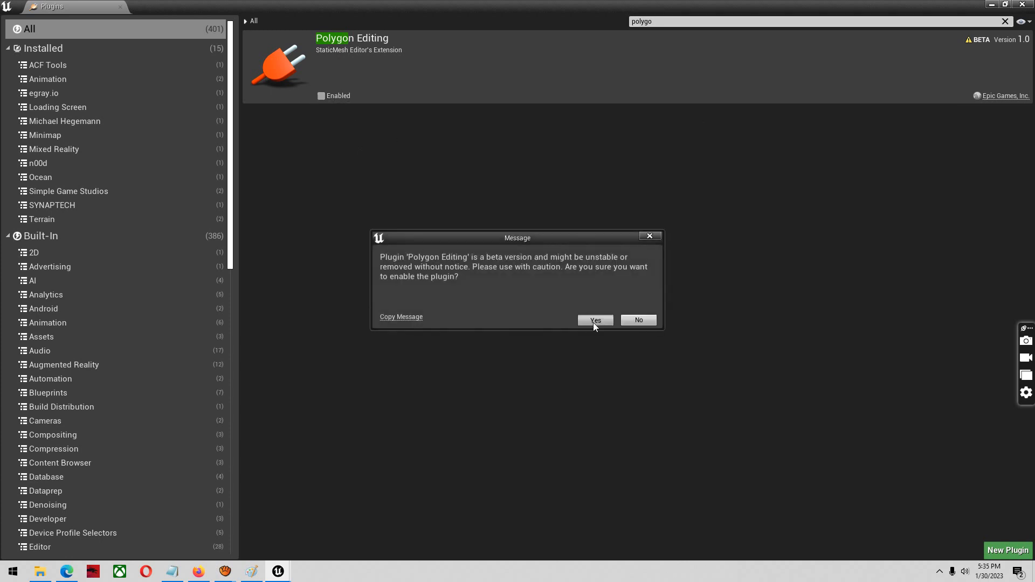
click(593, 320)
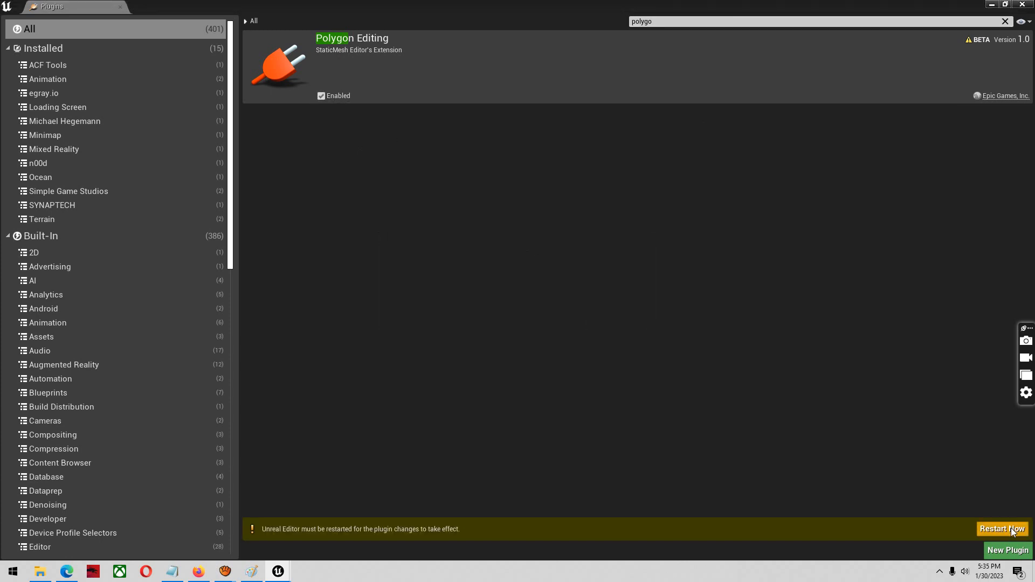
mouse_move(368, 531)
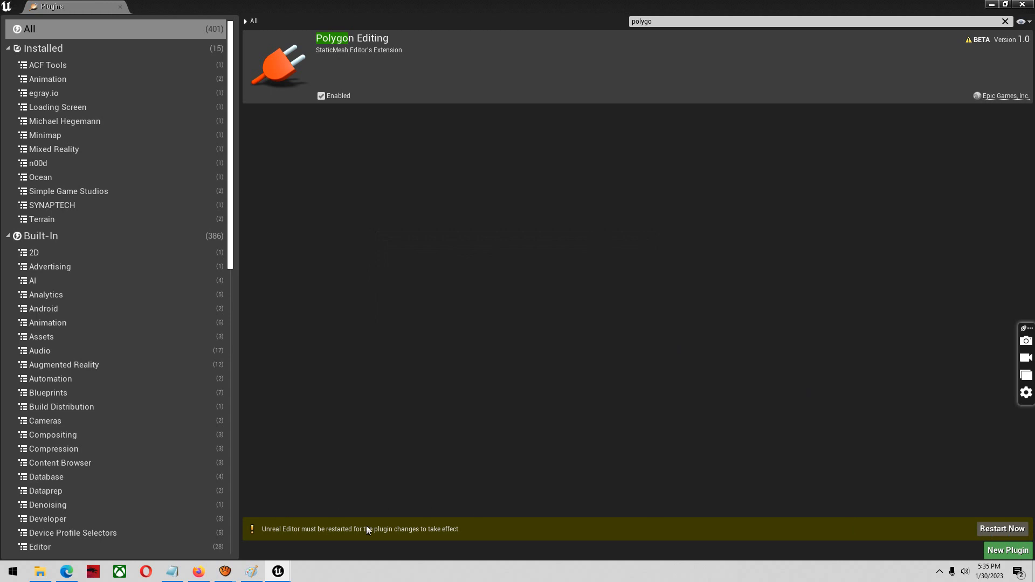
mouse_move(1002, 529)
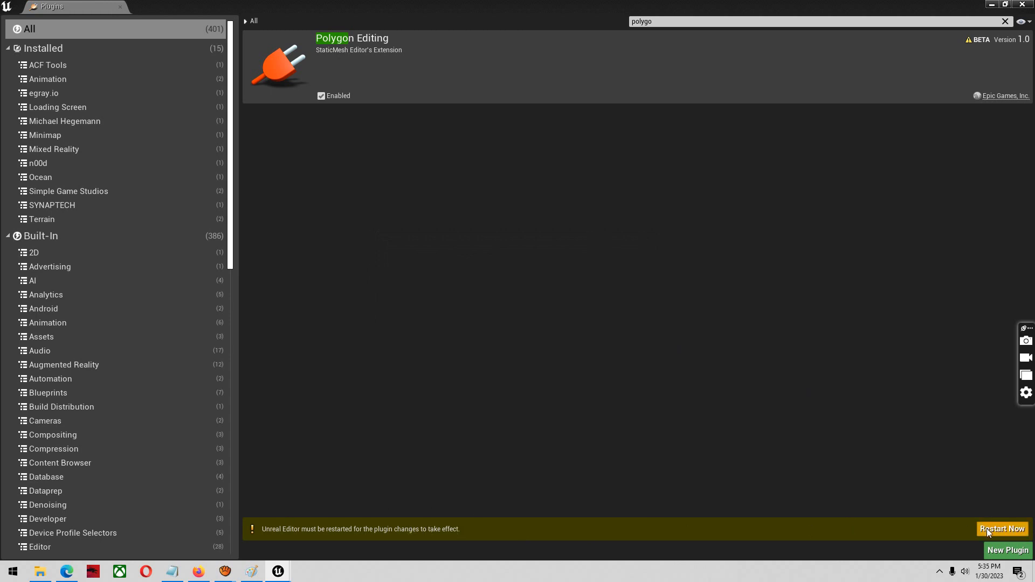
mouse_move(1003, 535)
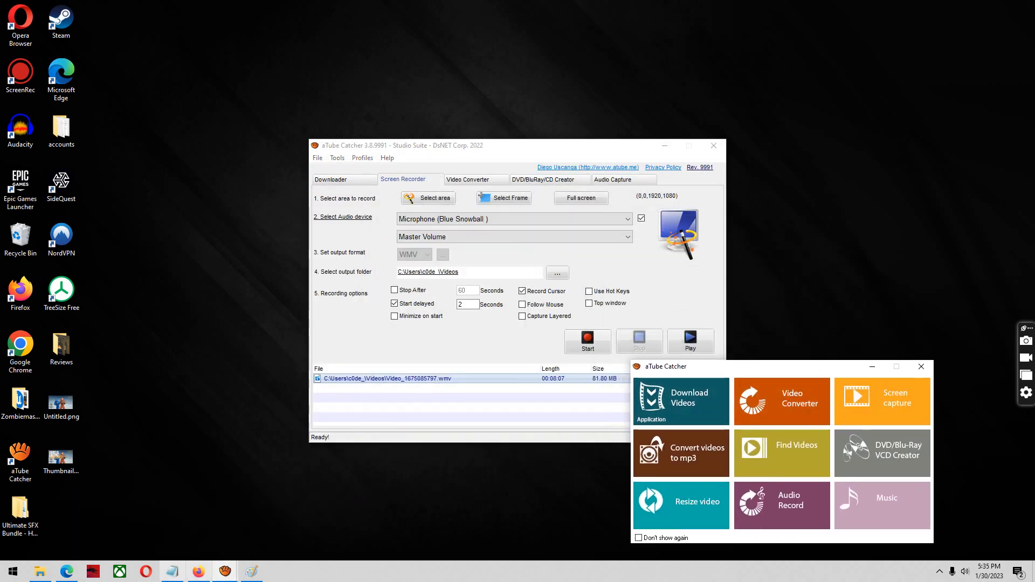
Step: Close the aTube Catcher launcher and return to the Unreal editor
click(586, 341)
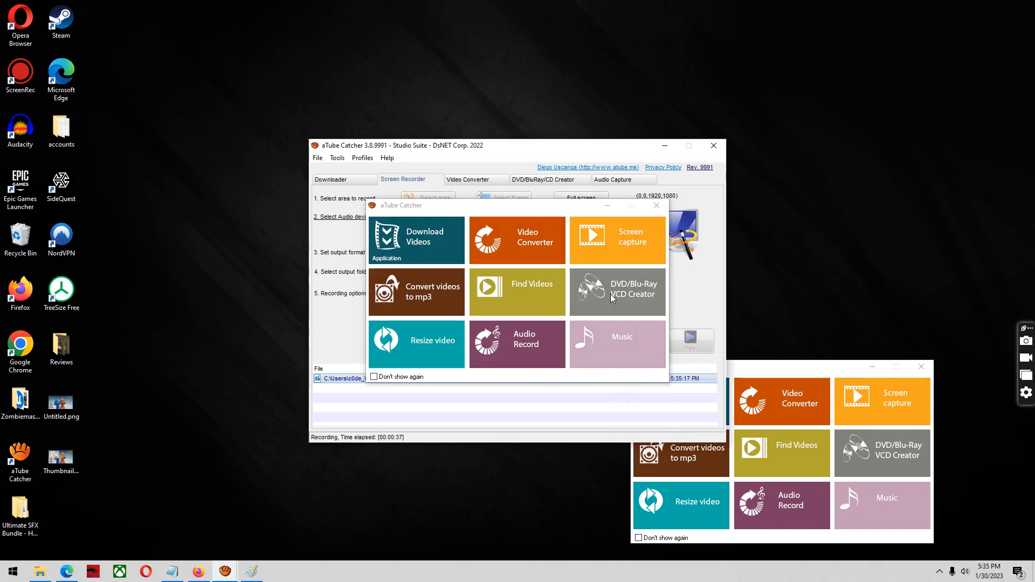
click(656, 205)
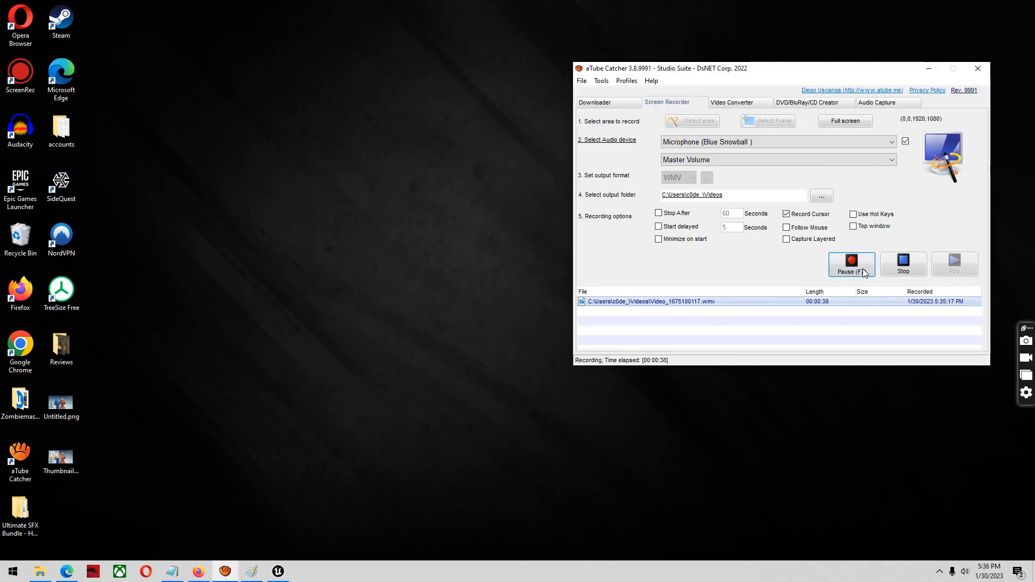
mouse_move(304, 569)
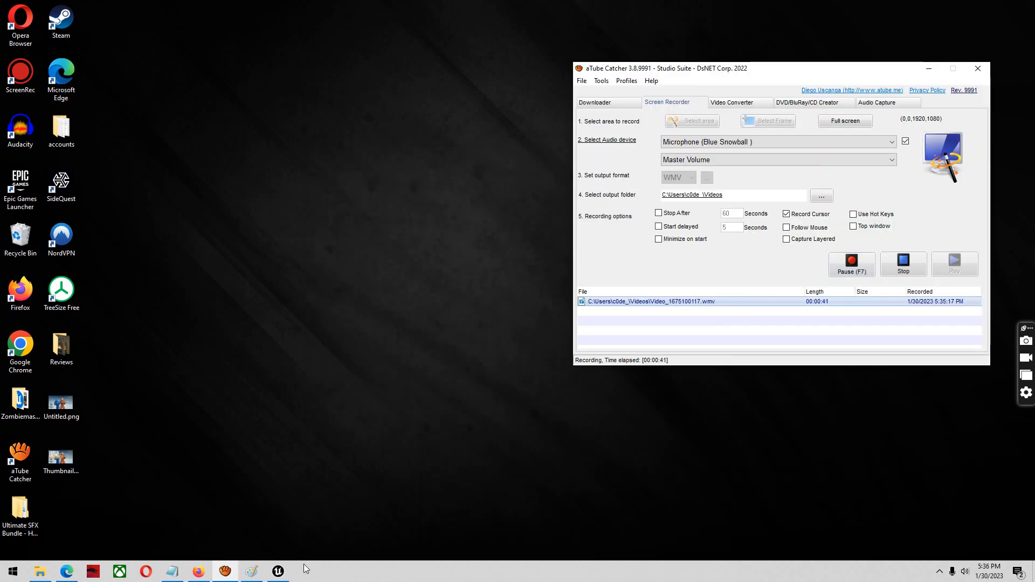
click(277, 572)
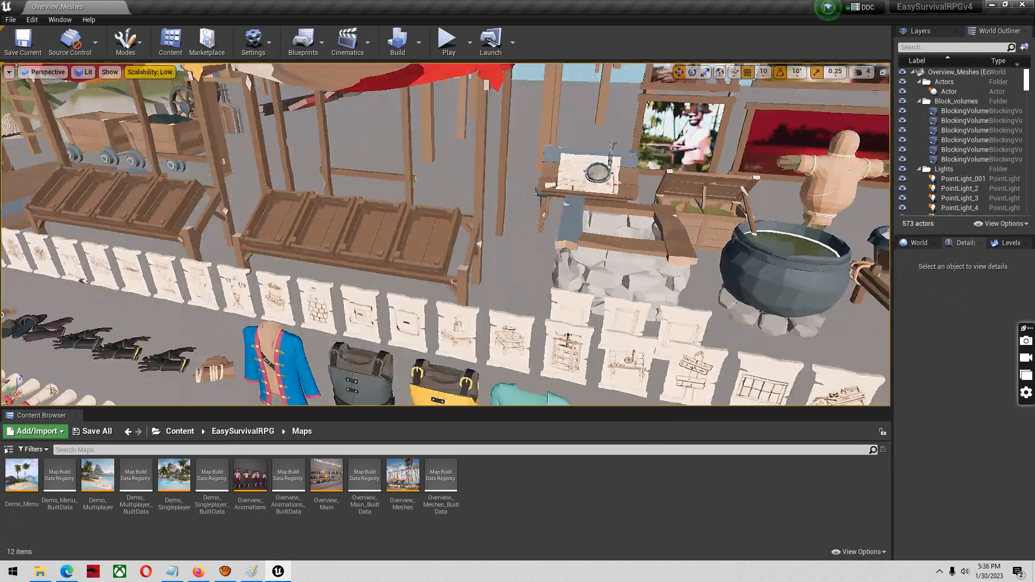
Step: Duplicate SM_TradeShop_002 in the Common props folder as SM_TradeShop_002_CHOPPED
click(462, 297)
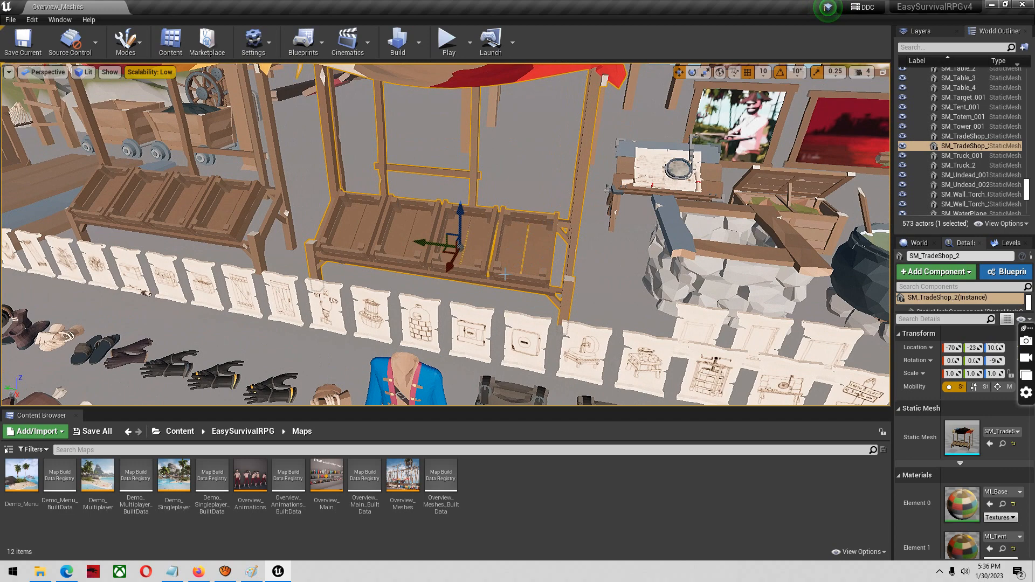
mouse_move(509, 174)
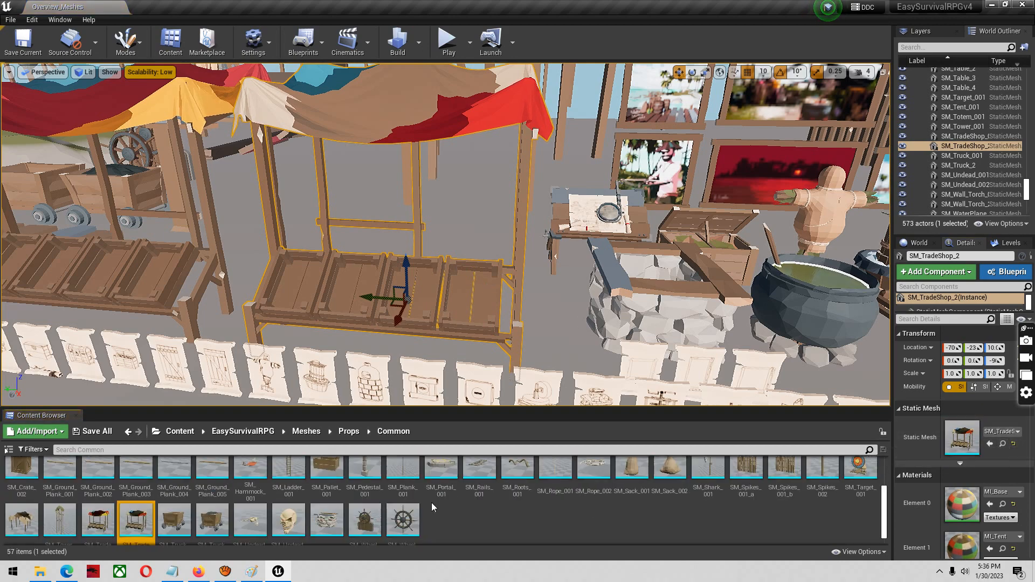
mouse_move(136, 522)
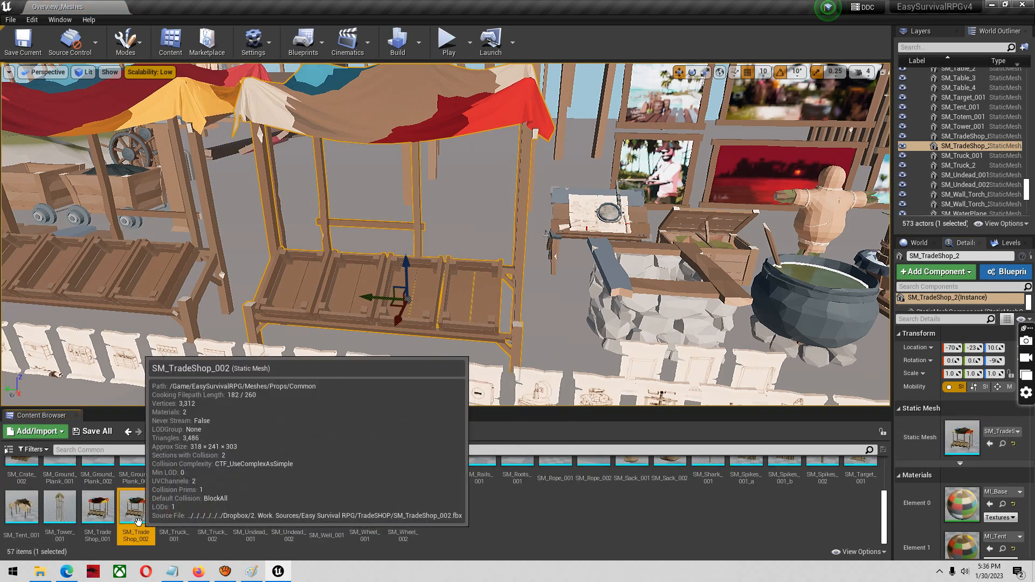
right_click(136, 507)
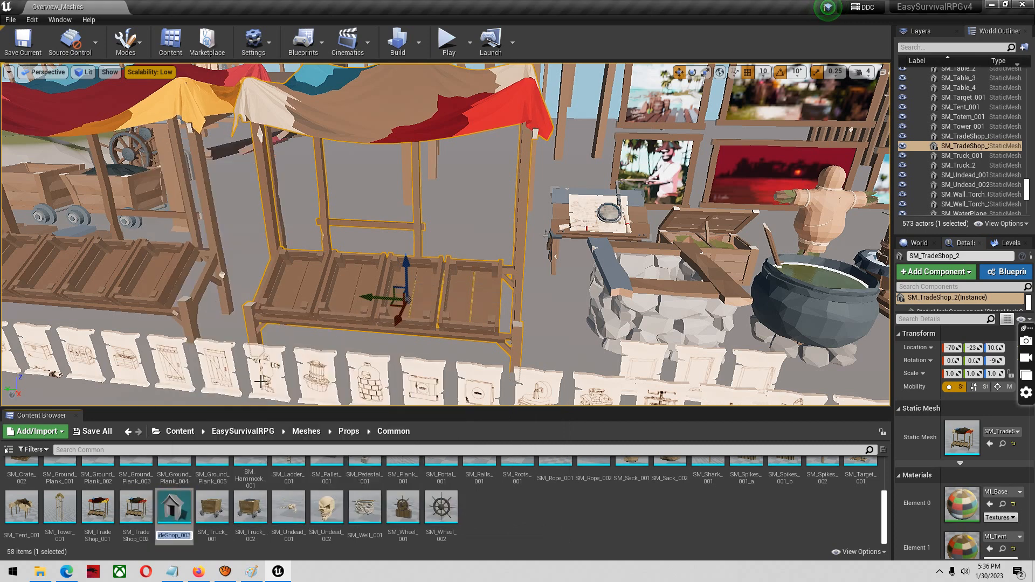
mouse_move(480, 533)
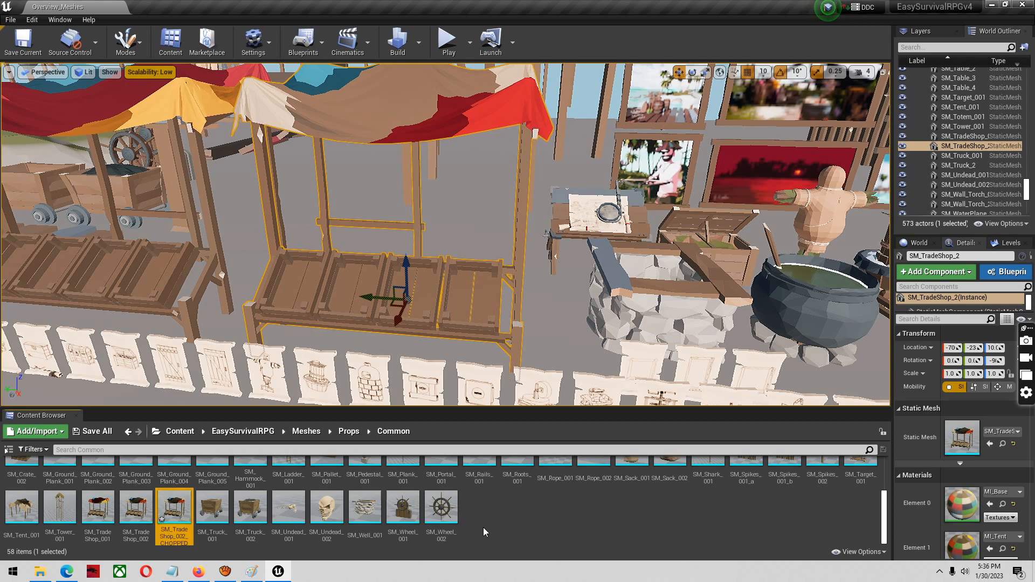
Step: Open SM_TradeShop_002_CHOPPED in the Static Mesh Editor with the Mesh Editing tools shown
double_click(173, 508)
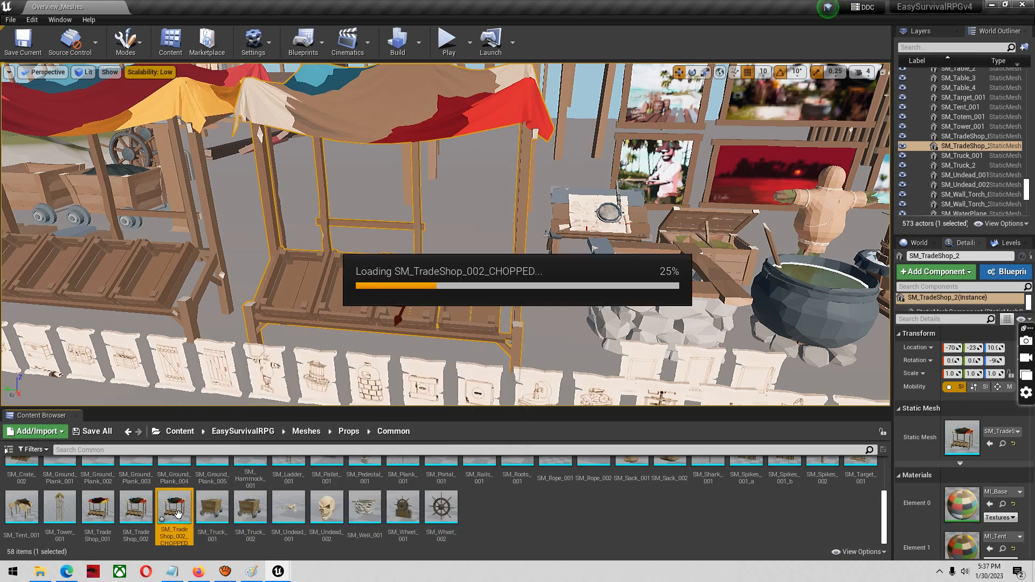
double_click(174, 507)
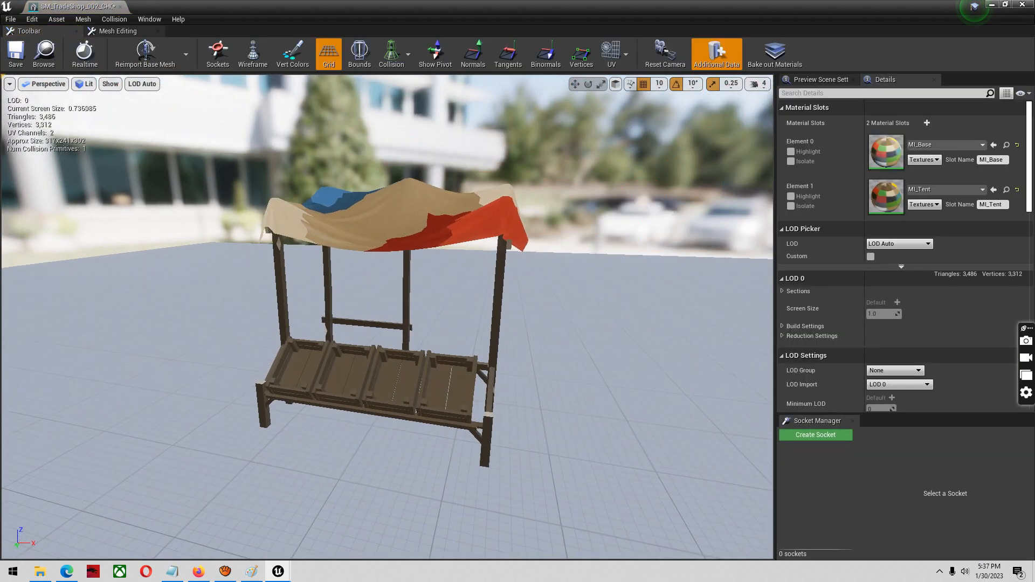
click(118, 31)
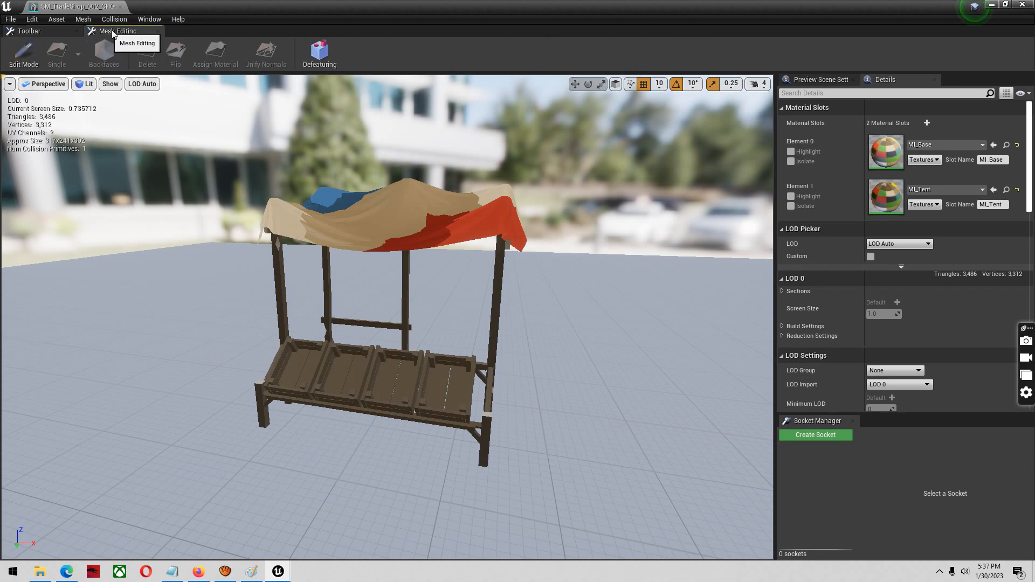
mouse_move(23, 54)
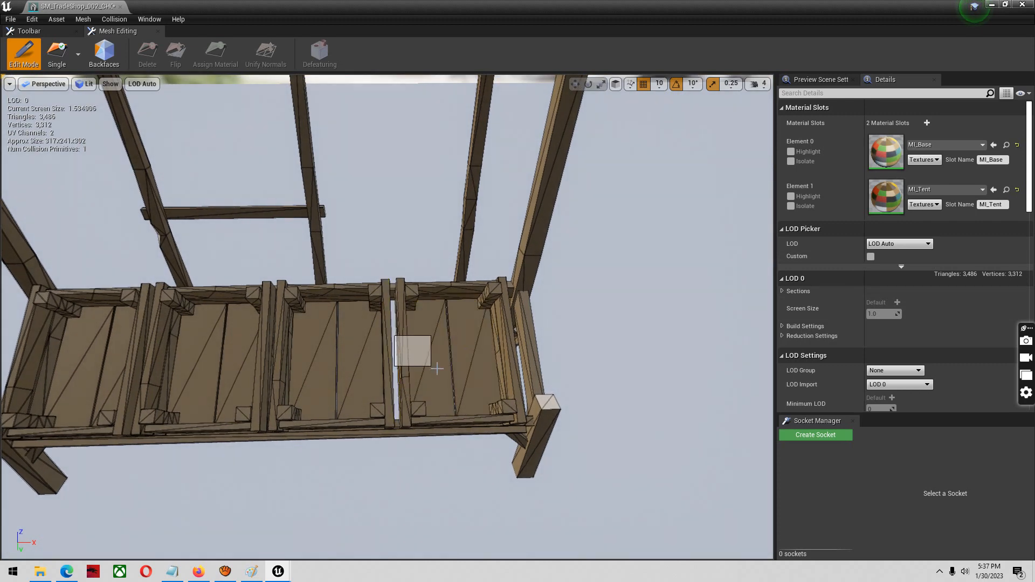
Step: Select faces of the rightmost crate box in Edit Mode for deletion
click(456, 350)
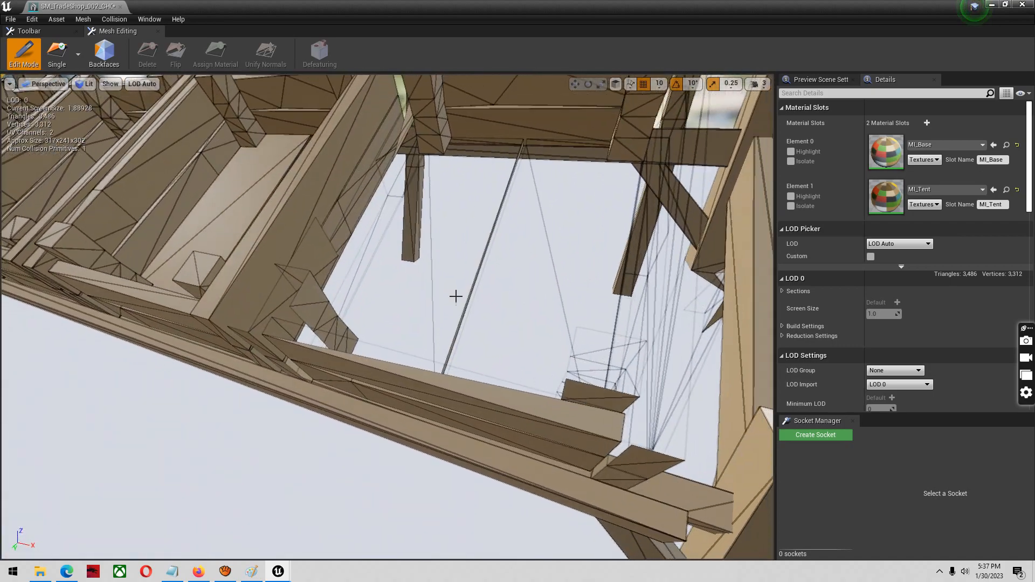
click(323, 324)
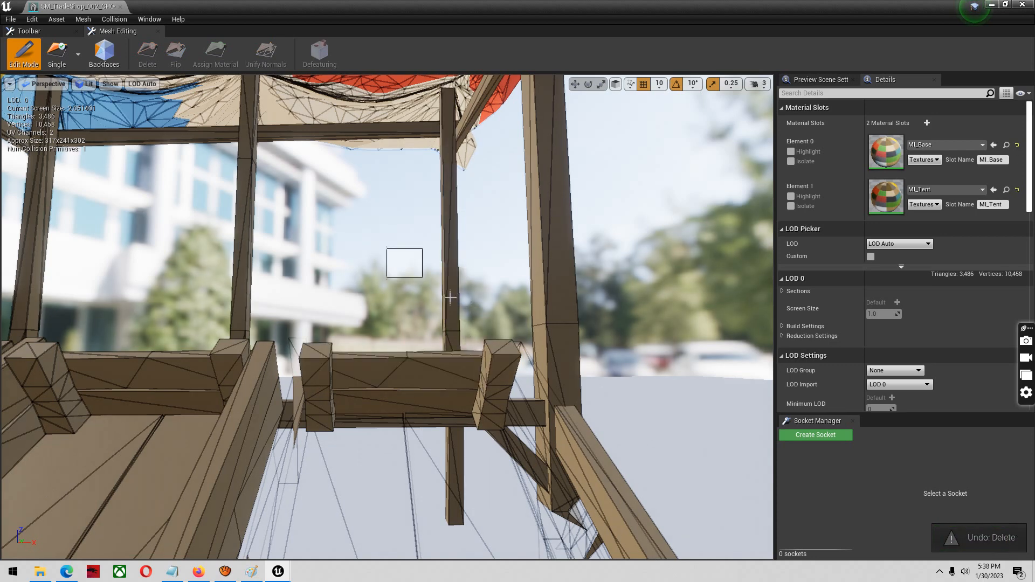
mouse_move(344, 304)
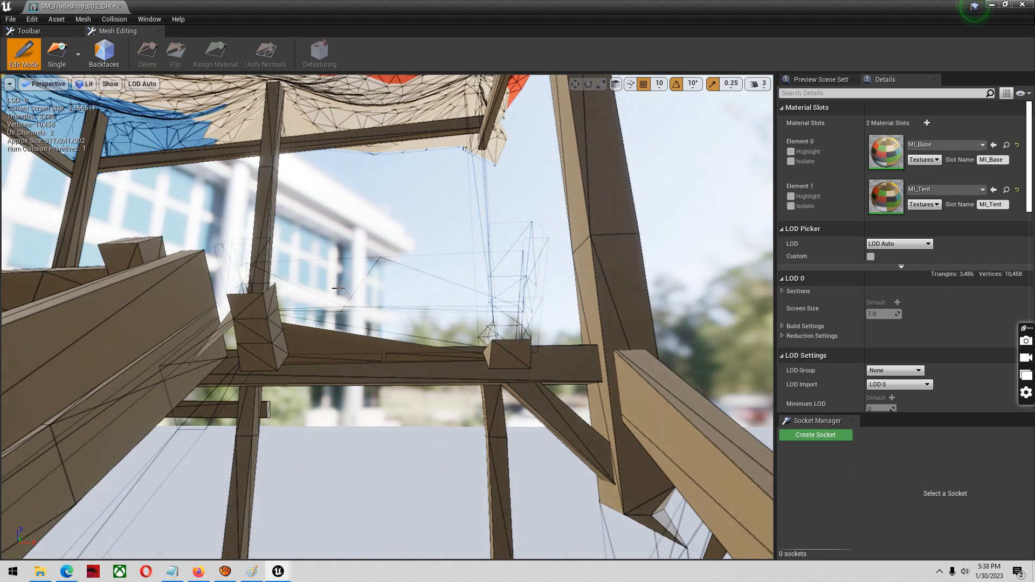
Step: Delete the remaining polygons of the rightmost crate, leaving three crates on the stall
key(Delete)
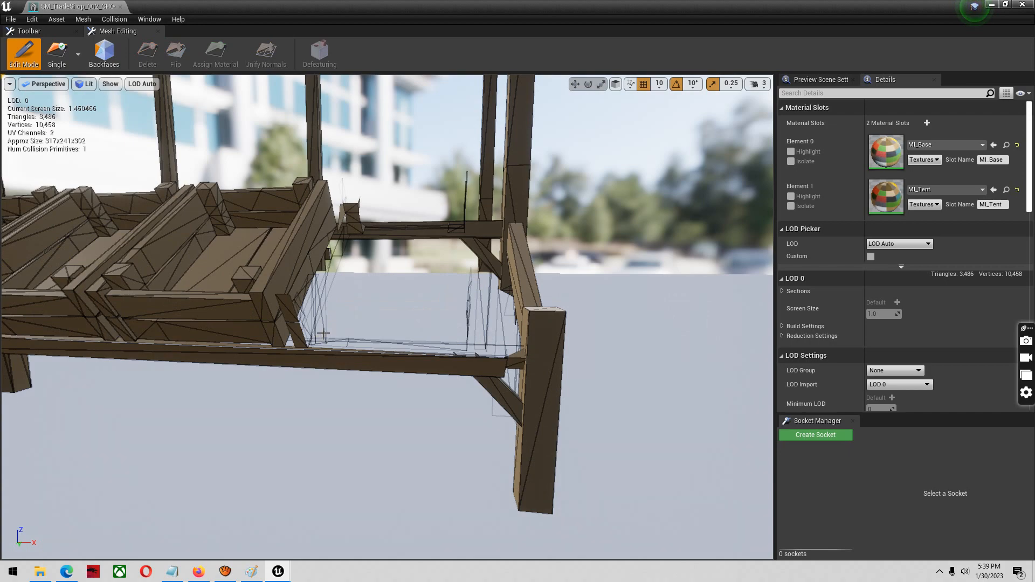
key(Delete)
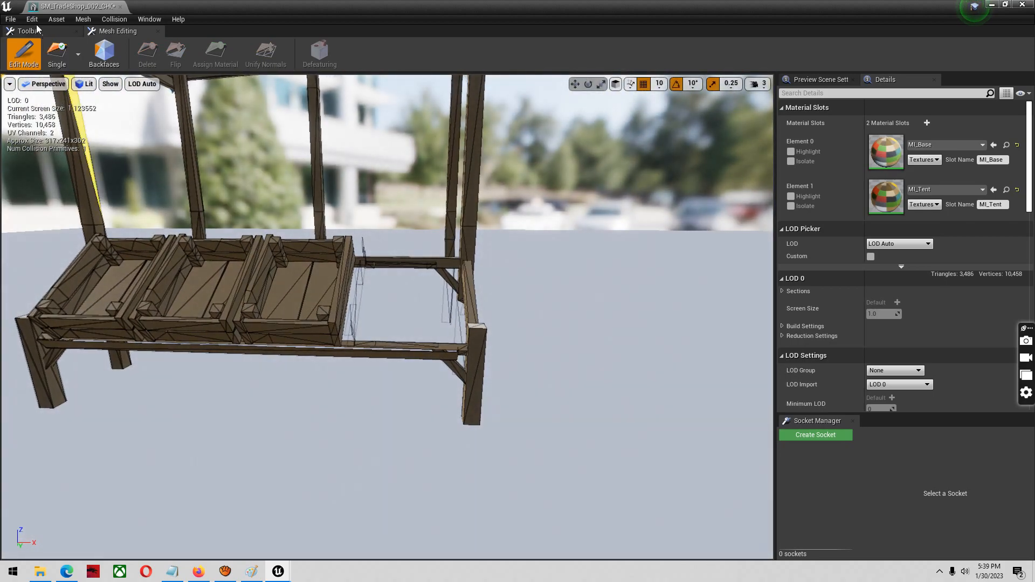
Step: Save the edited chopped trade shop mesh via File > Save
click(11, 18)
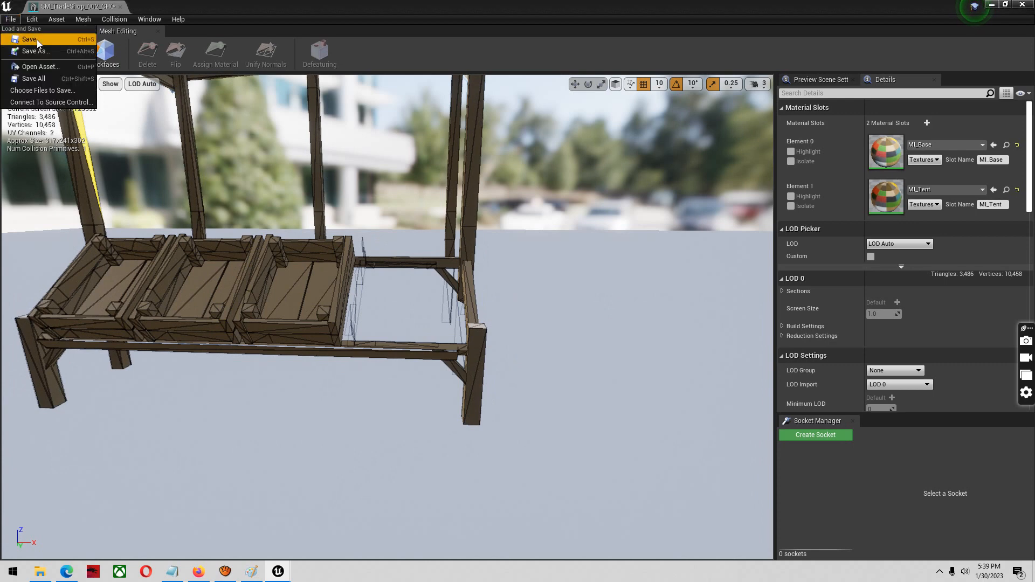
click(28, 39)
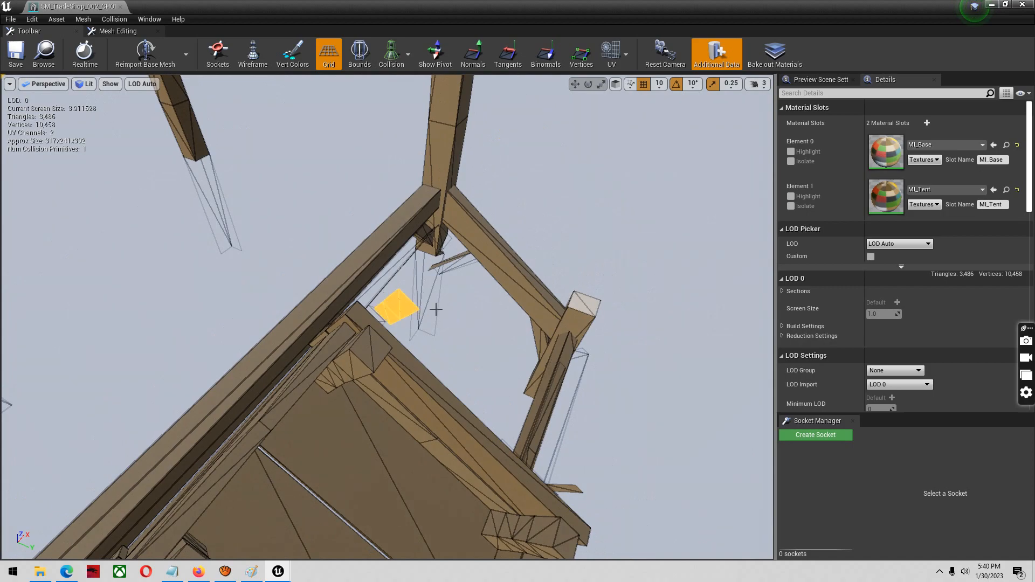
mouse_move(121, 7)
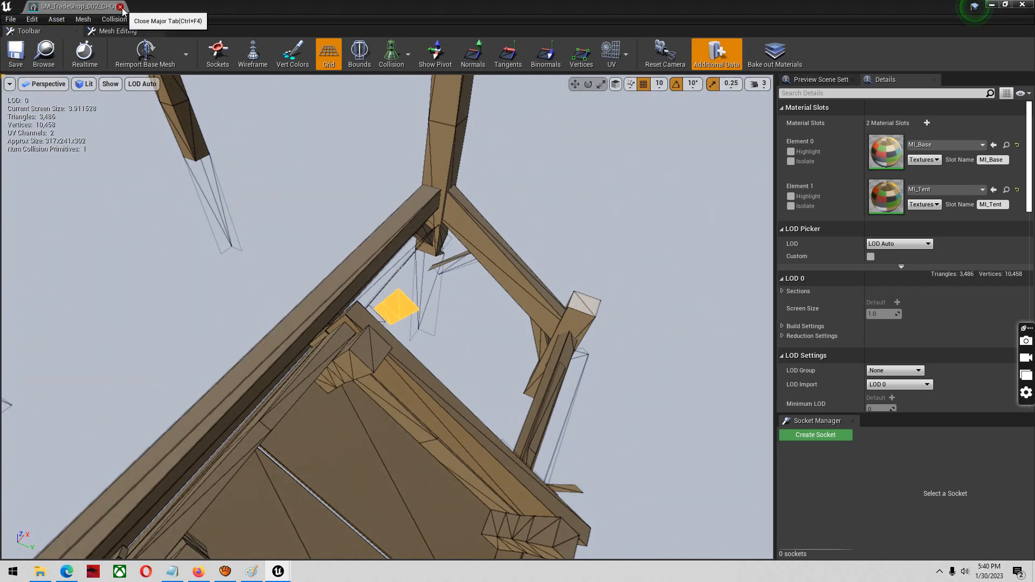
Step: Close the mesh editor, save Overview_Meshes with the chopped stall, and bring aTube Catcher forward
click(121, 7)
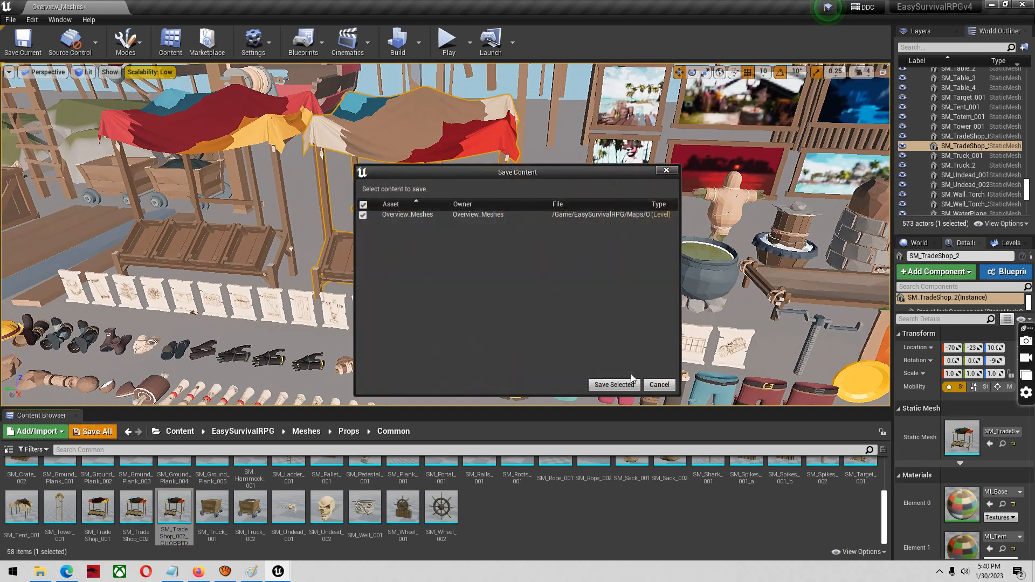
click(614, 386)
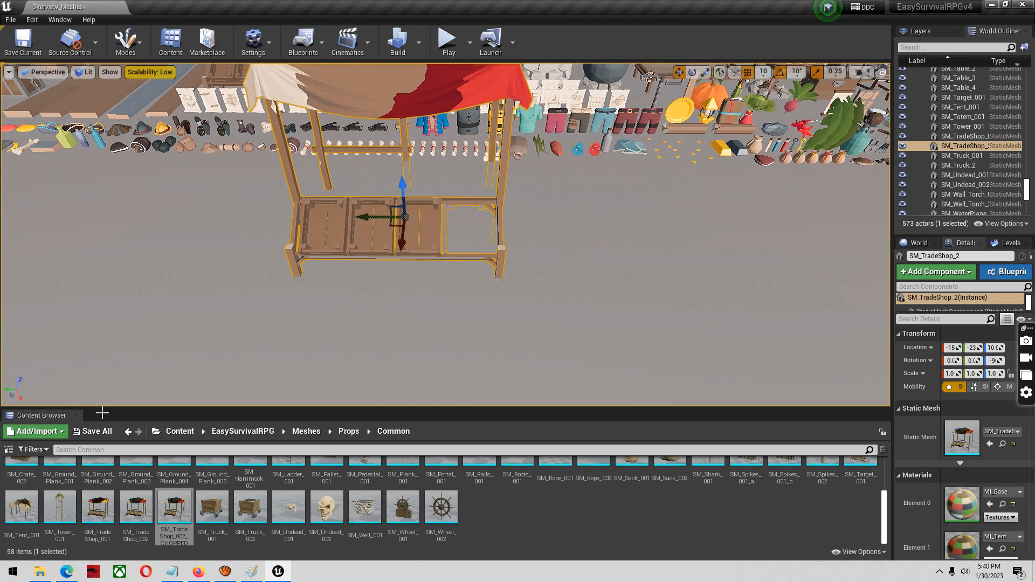
mouse_move(224, 571)
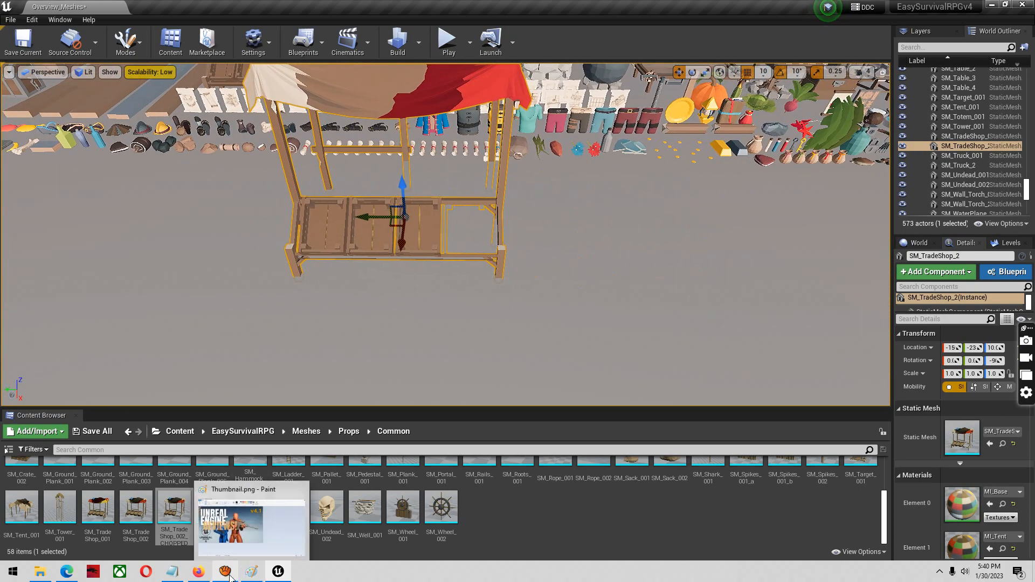
click(224, 571)
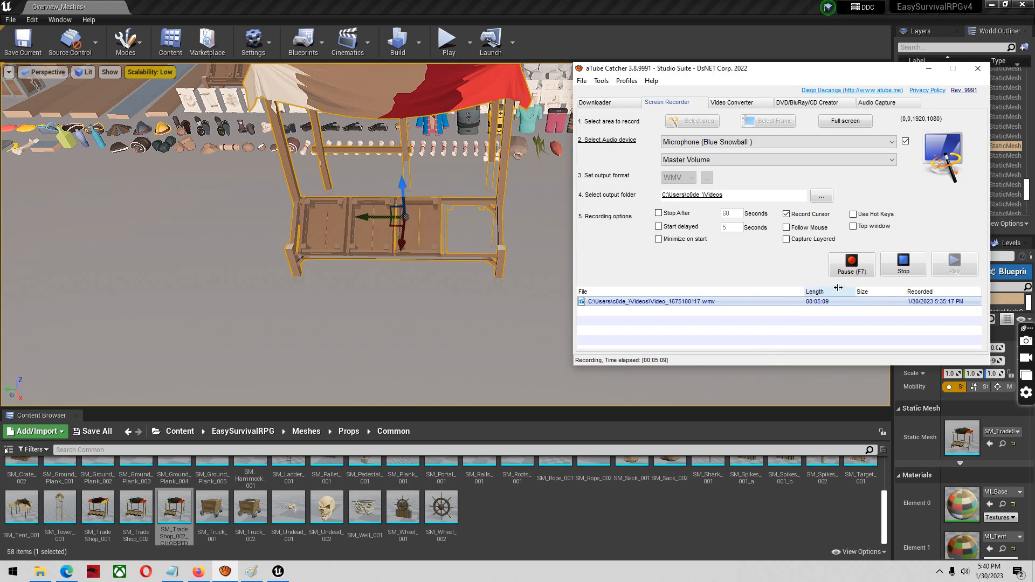
mouse_move(857, 275)
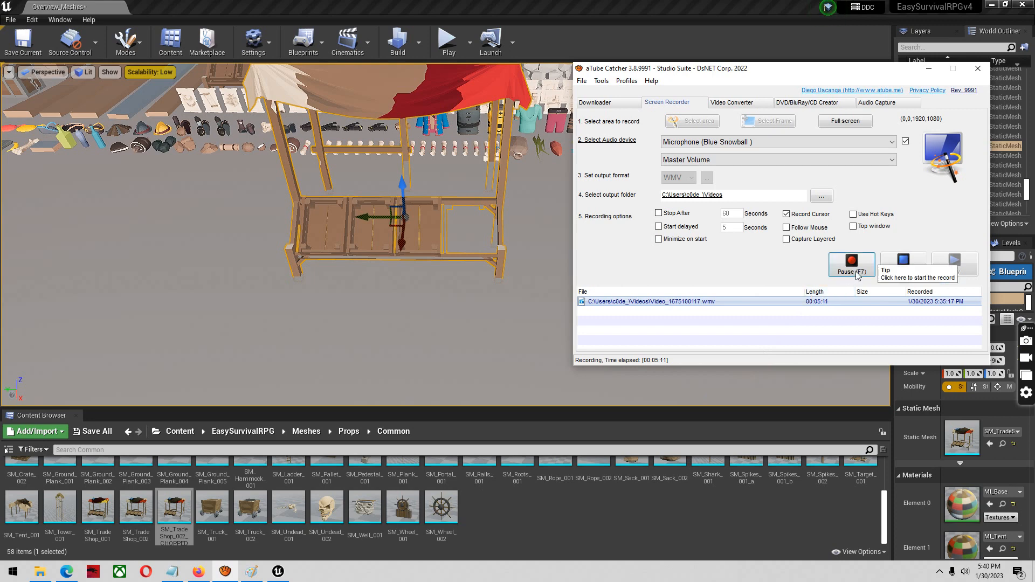